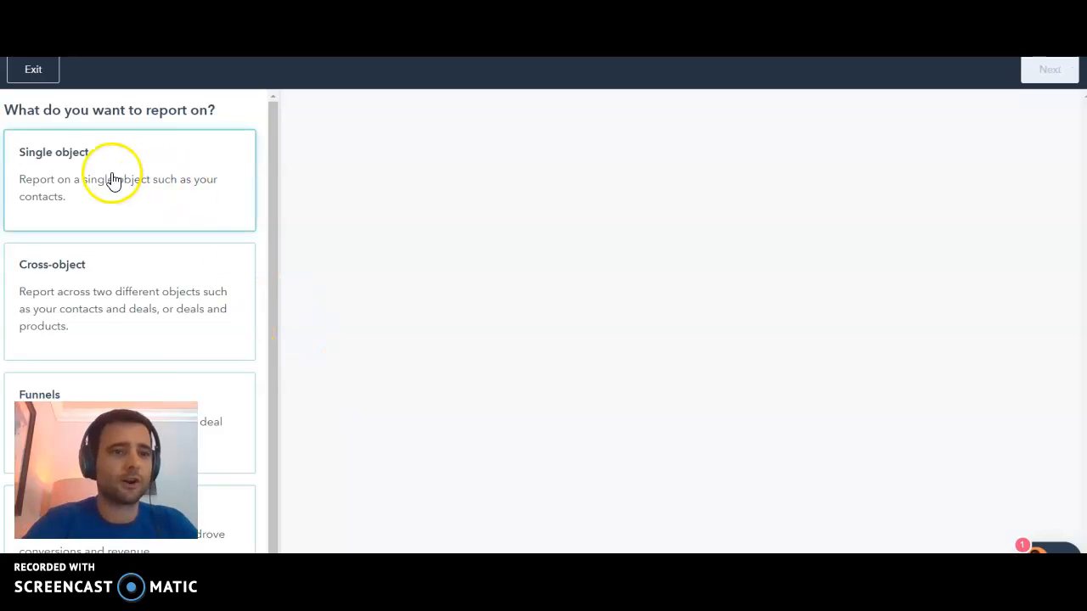
Start a single-object report with Contacts as the record type
{"action": "left_click", "coordinate": [127, 174]}
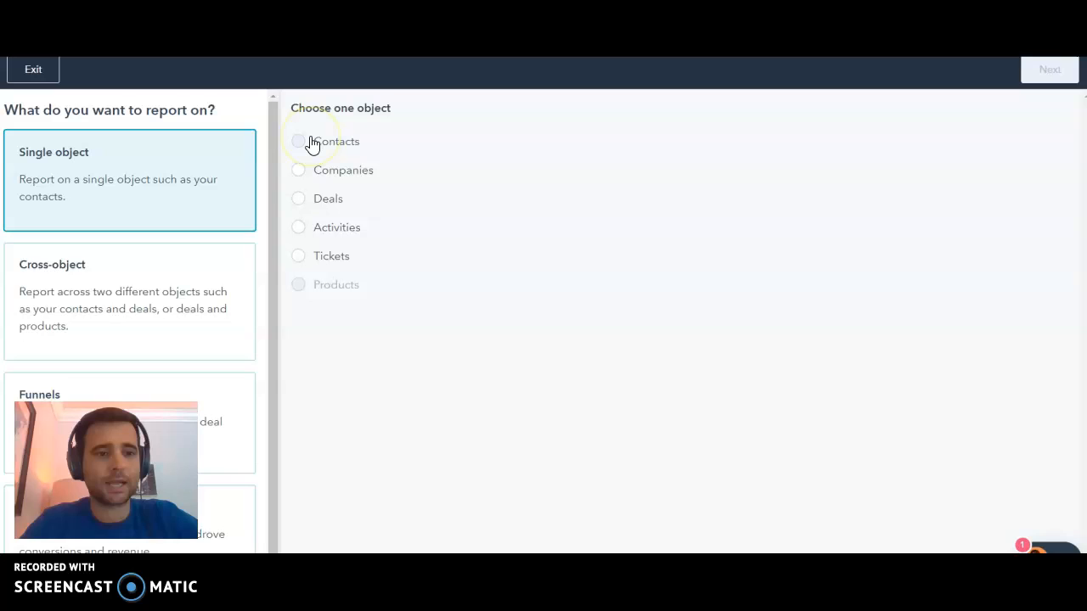
{"action": "left_click", "coordinate": [299, 141]}
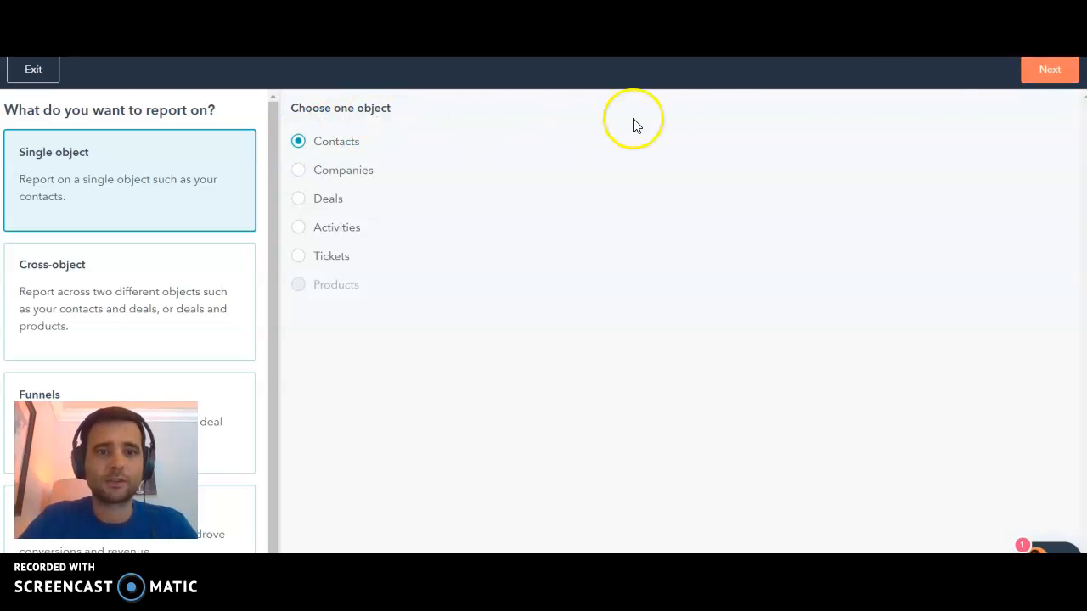
Add the Original Source property as a column next to create date and lifecycle stage
{"action": "left_click", "coordinate": [1050, 68]}
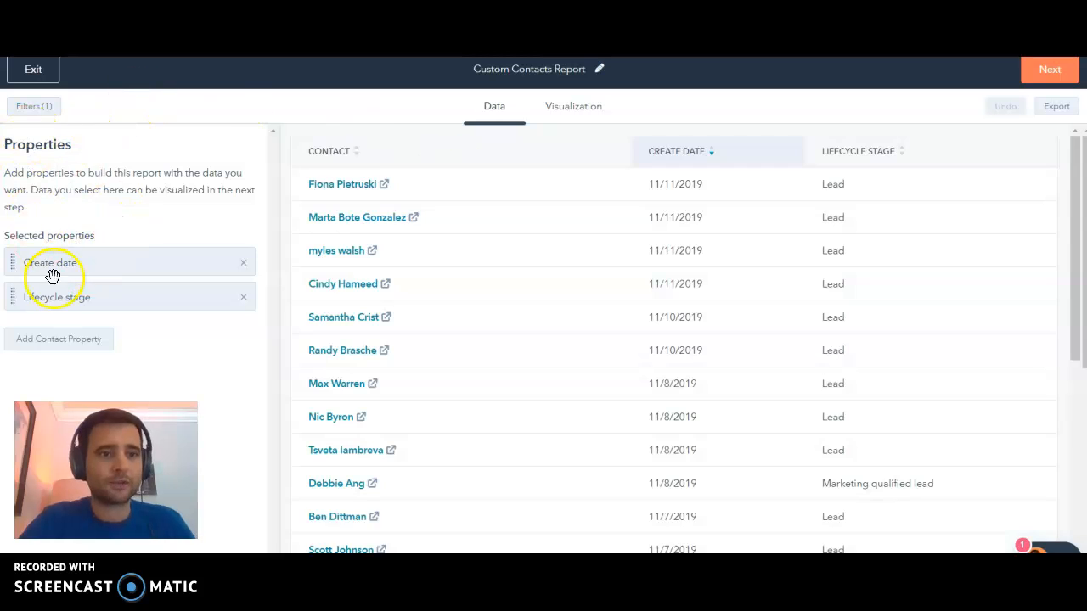
{"action": "left_click", "coordinate": [58, 339]}
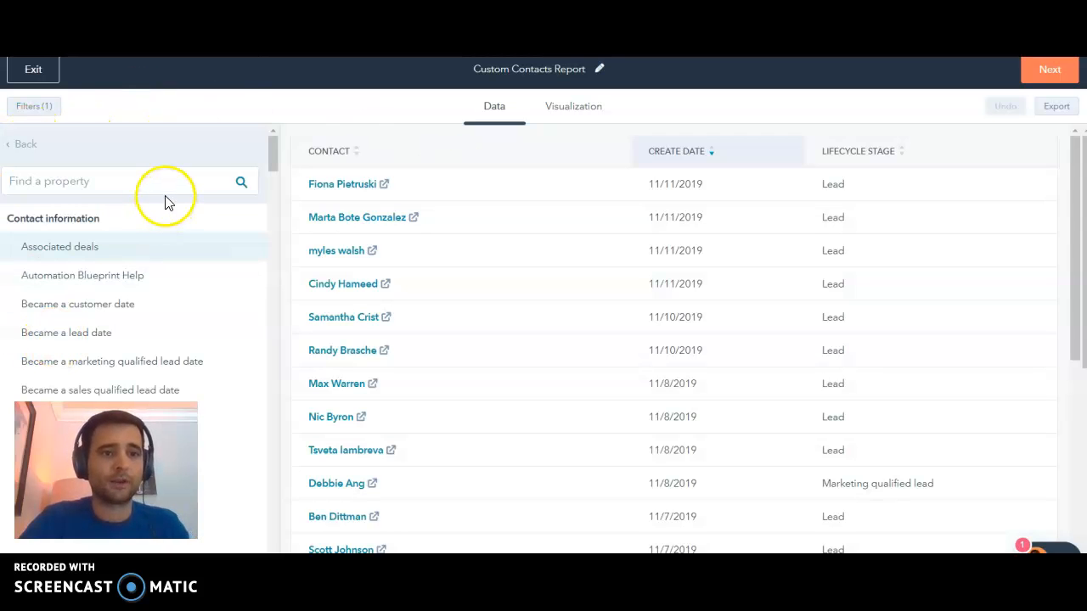
{"action": "type", "text": "orig"}
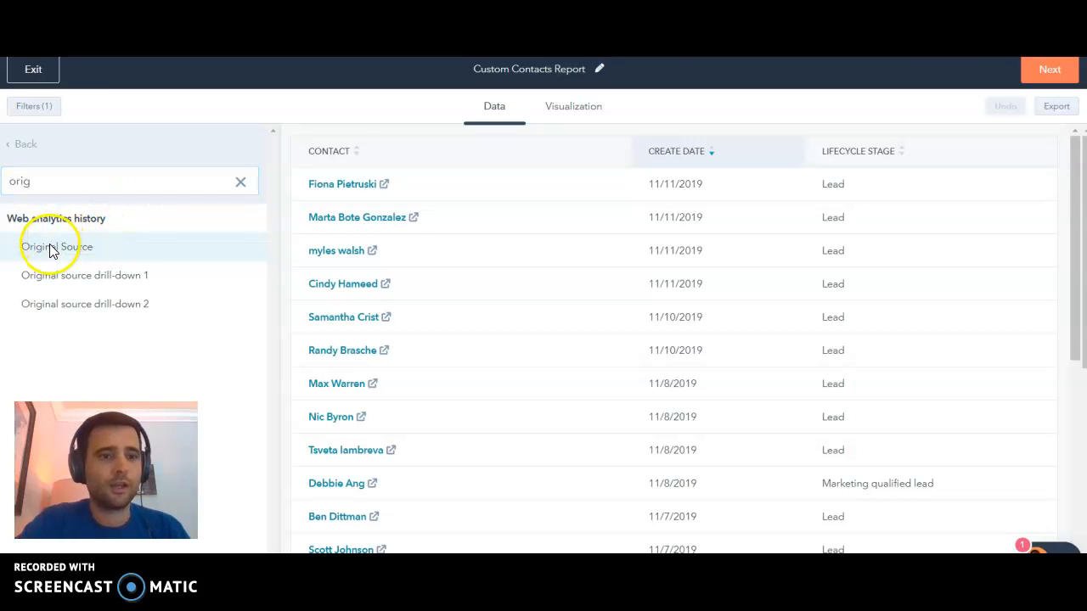
{"action": "left_click", "coordinate": [58, 246]}
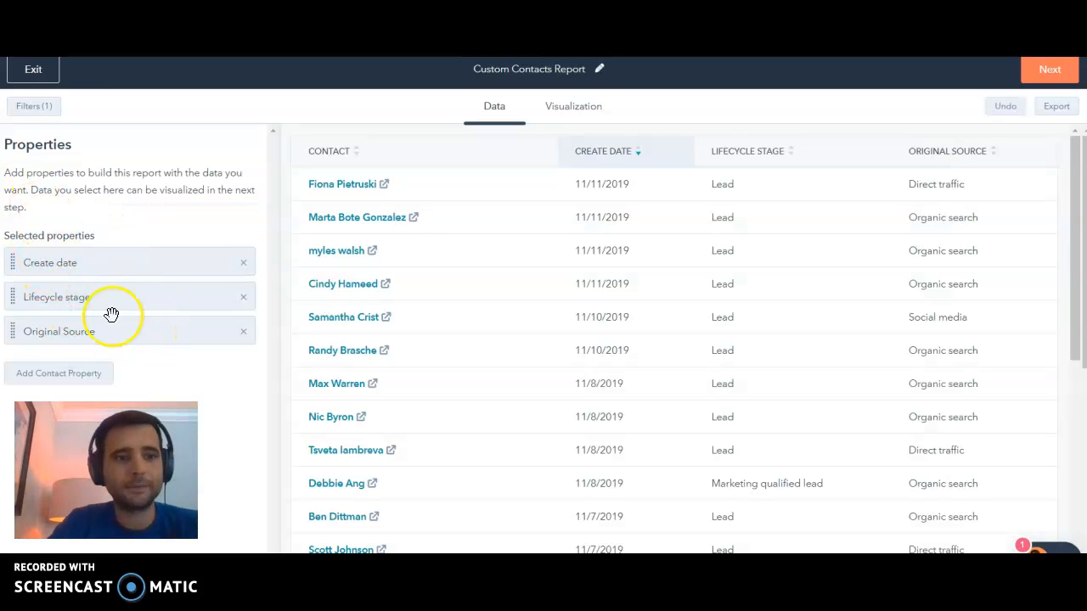
{"action": "mouse_move", "coordinate": [105, 337]}
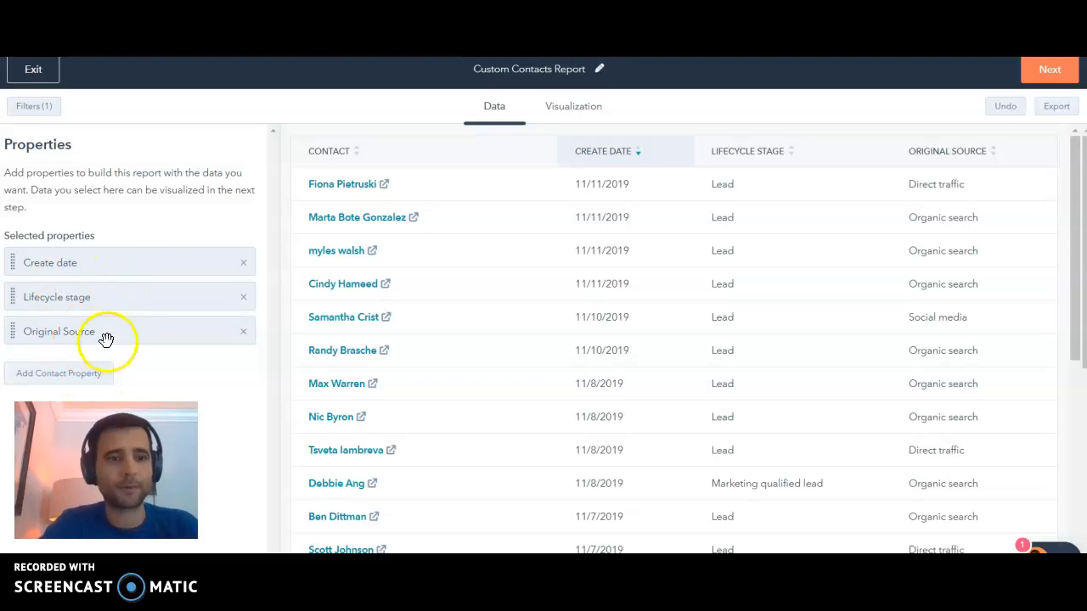
{"action": "mouse_move", "coordinate": [91, 282]}
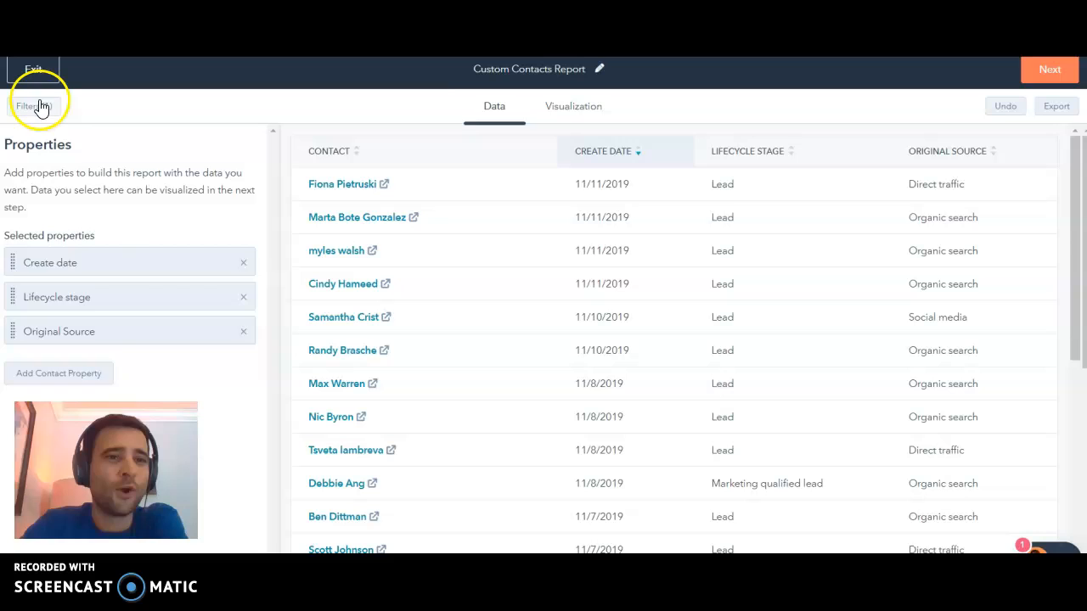
{"action": "left_click", "coordinate": [34, 105]}
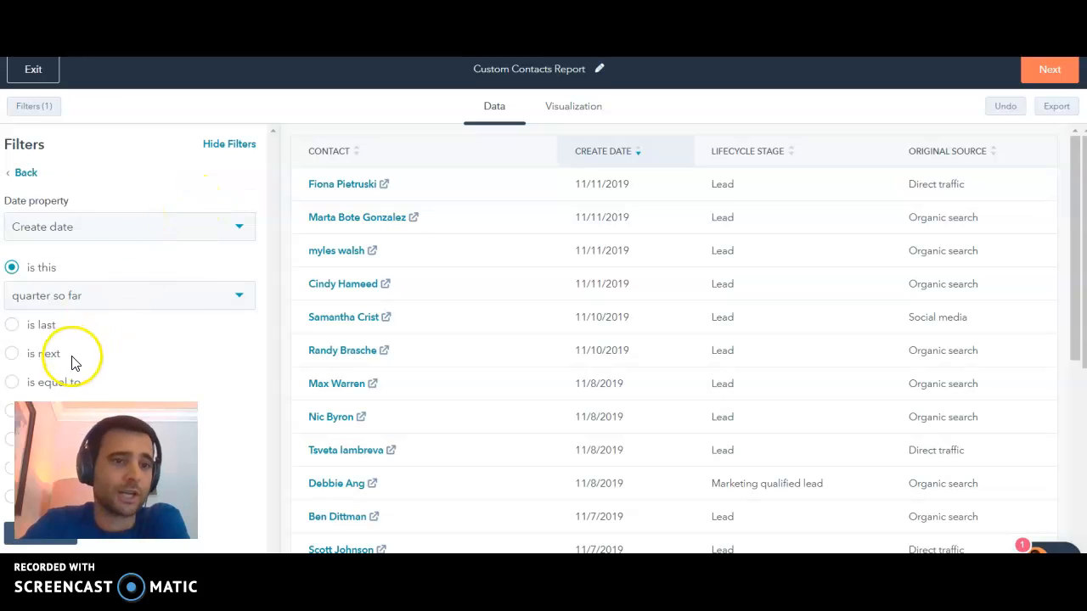
{"action": "mouse_move", "coordinate": [71, 336]}
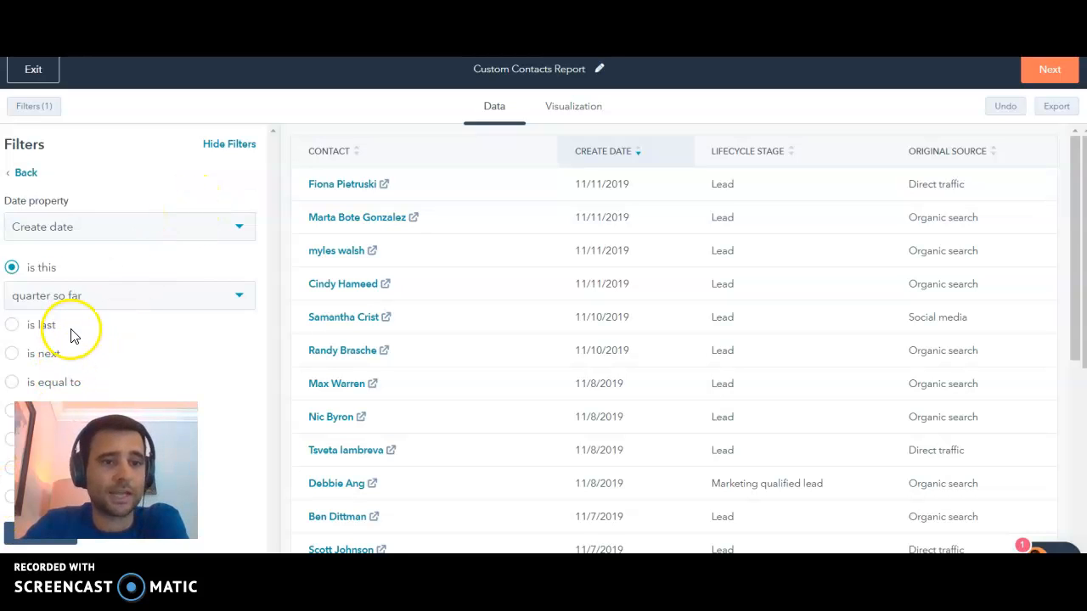
{"action": "left_click", "coordinate": [25, 173]}
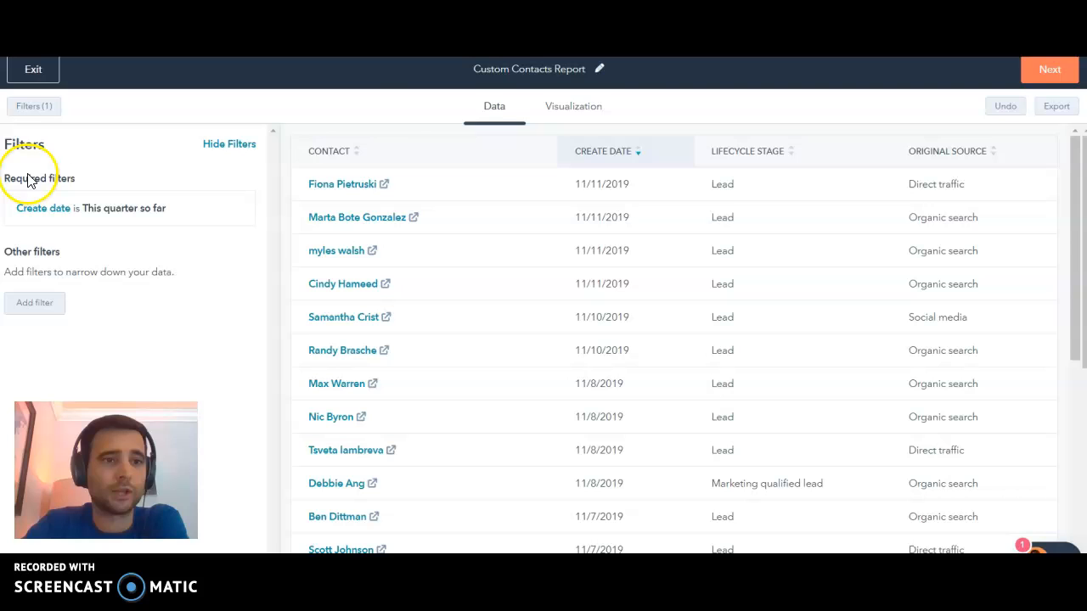
{"action": "left_click", "coordinate": [574, 106]}
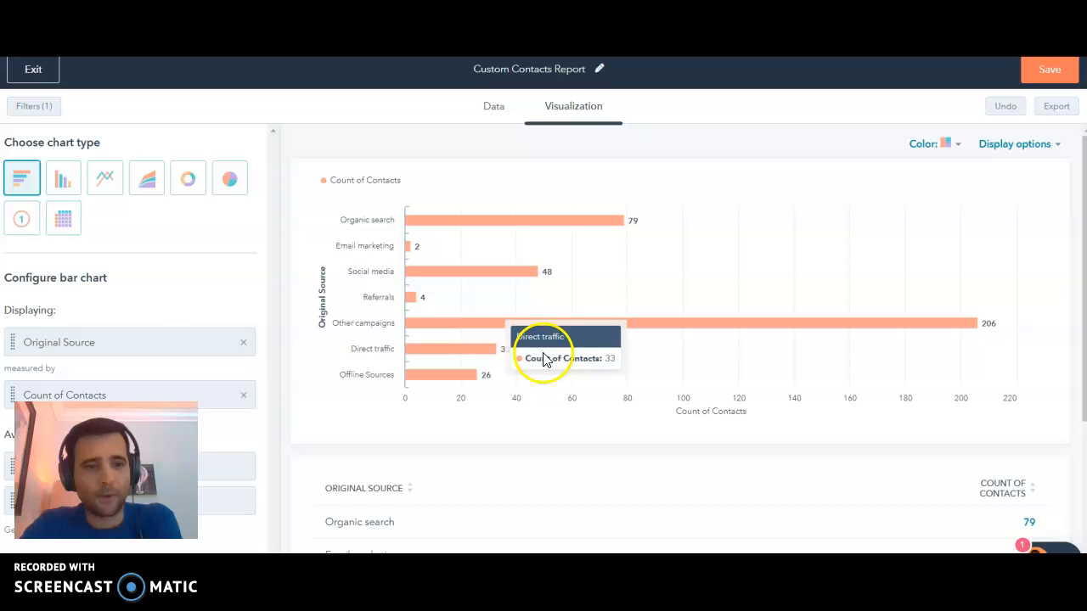
{"action": "mouse_move", "coordinate": [507, 274]}
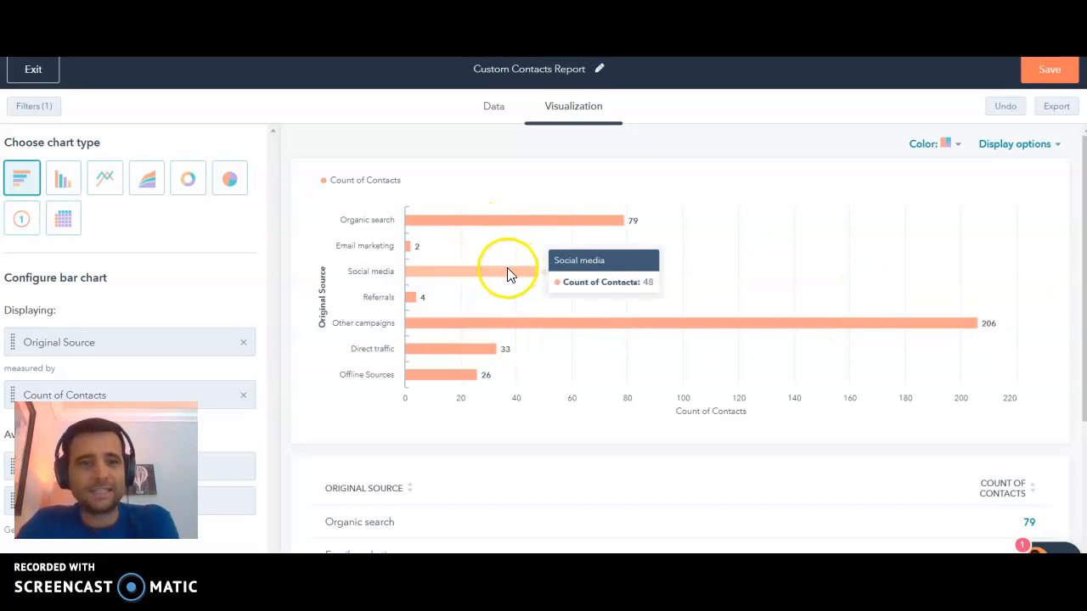
{"action": "mouse_move", "coordinate": [441, 204]}
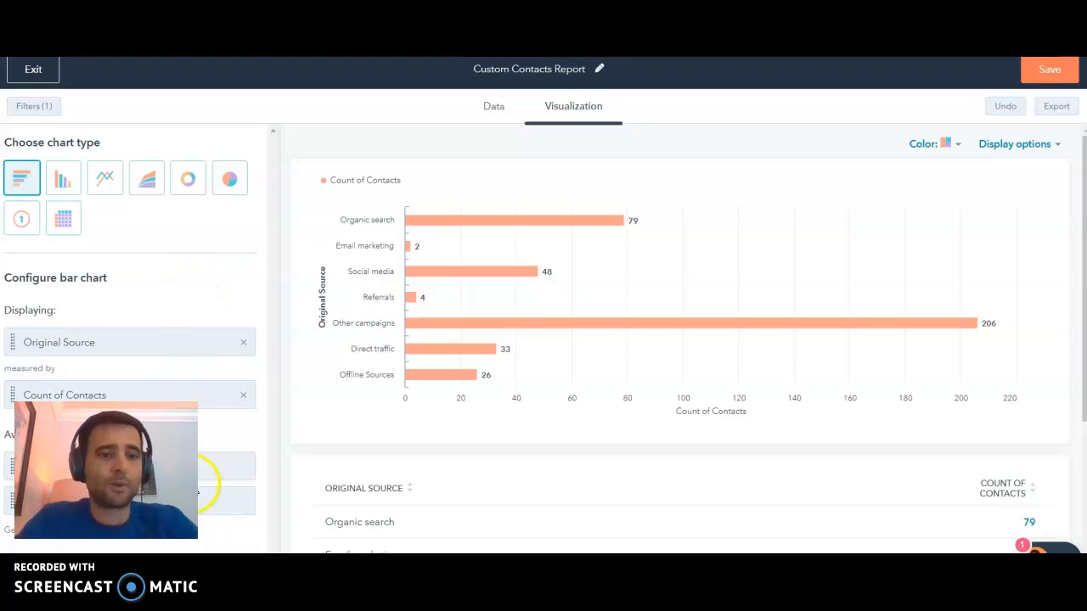
Show the report as a horizontal bar chart of Count of Contacts per Original Source
{"action": "left_click", "coordinate": [243, 394]}
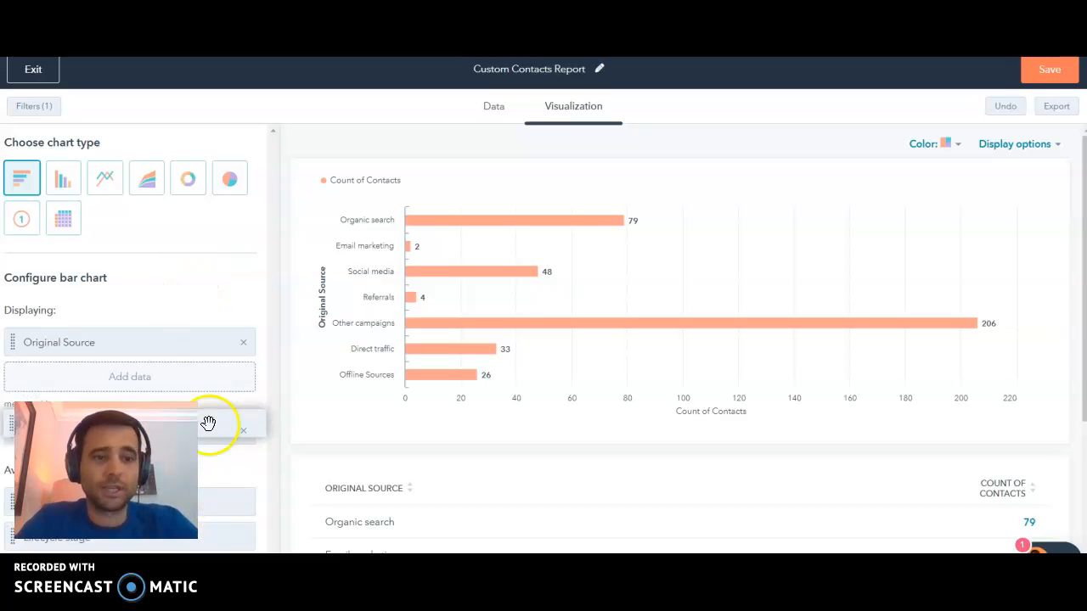
{"action": "left_click", "coordinate": [129, 377]}
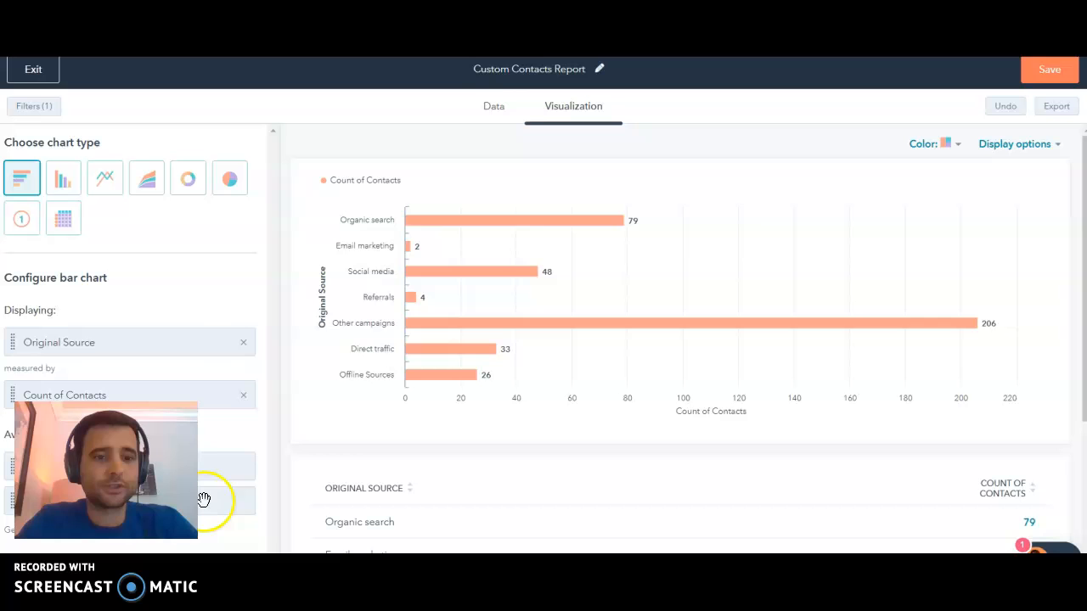
Add Recent deal amount as a fourth property column in the report data
{"action": "left_click", "coordinate": [492, 105]}
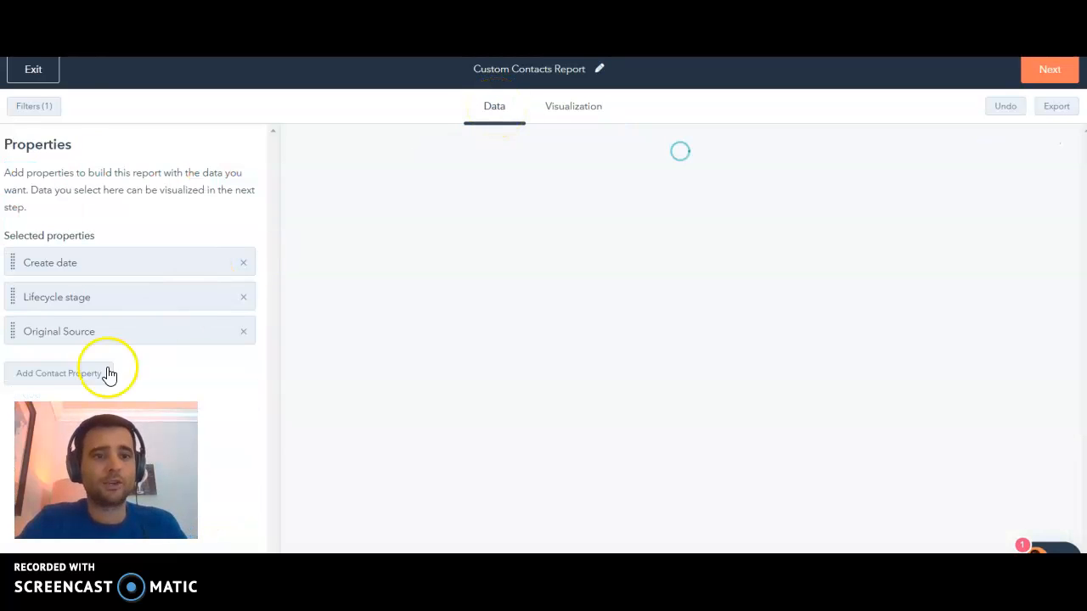
{"action": "left_click", "coordinate": [58, 374]}
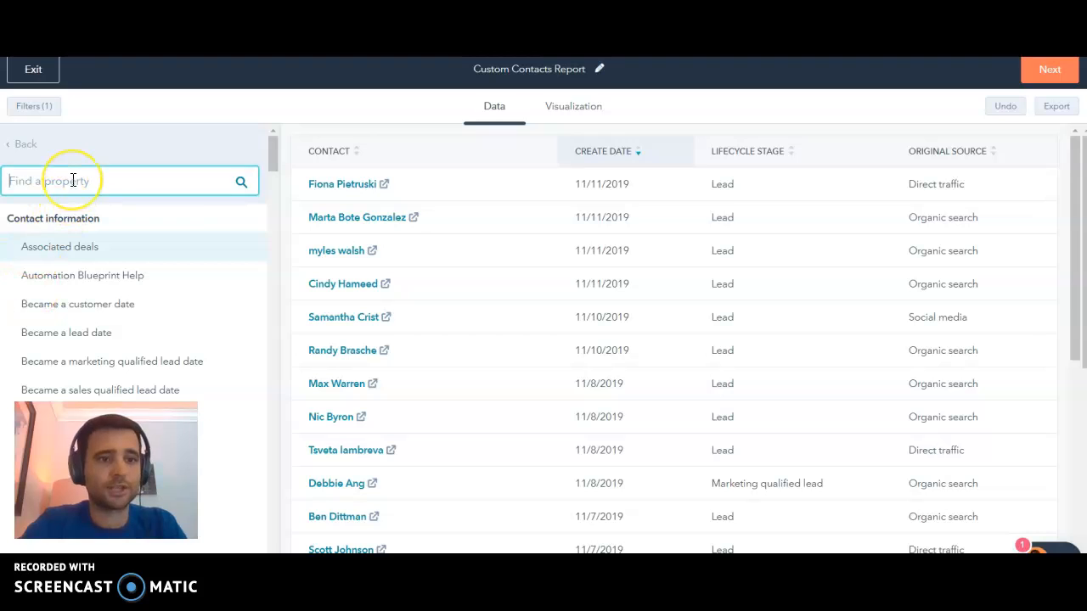
{"action": "type", "text": "amoun"}
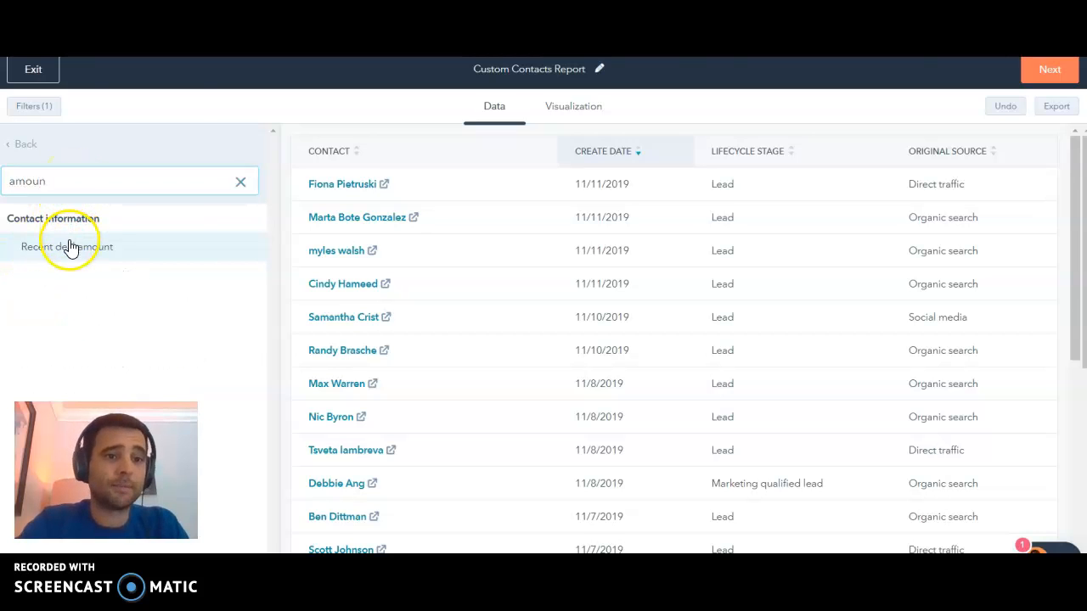
{"action": "left_click", "coordinate": [67, 246]}
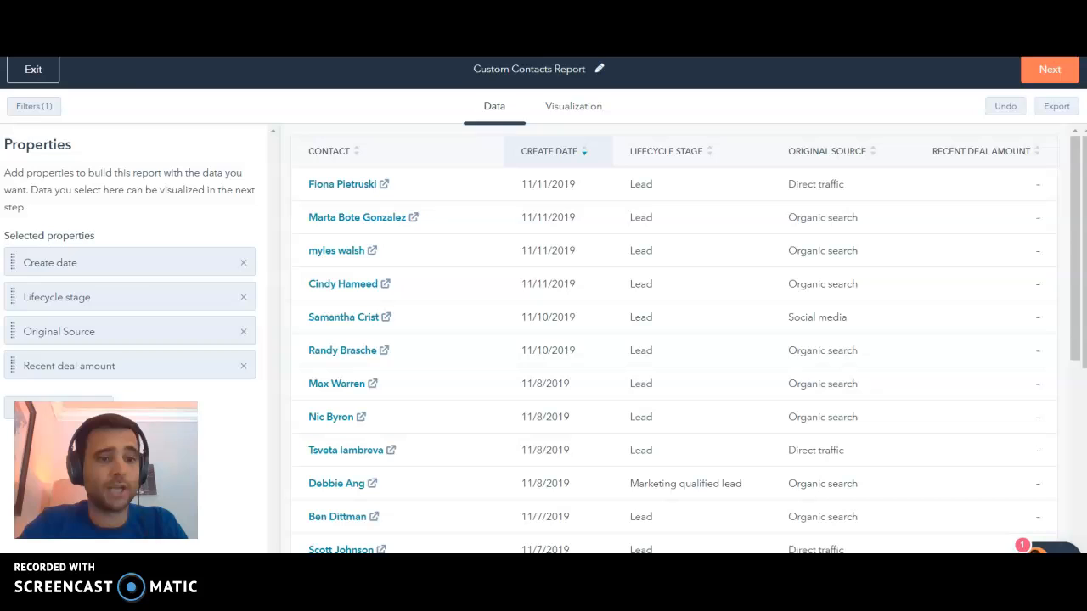